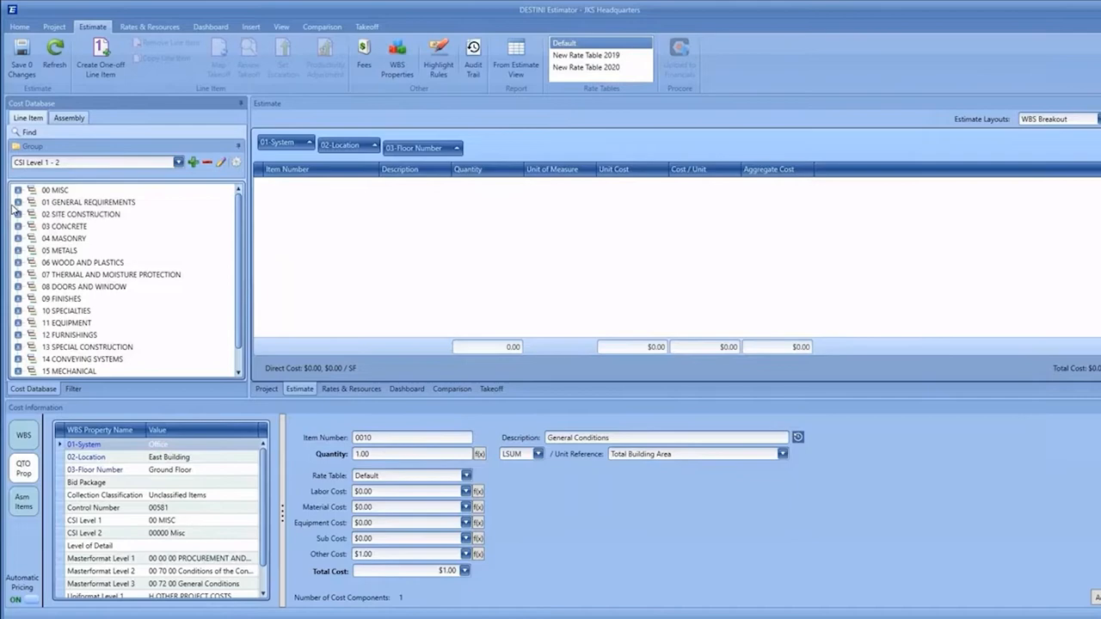
Expand 03200 Concrete Reinforcing and add the 1/4" steel base plate template to the Ground Floor.
{"action": "left_click", "coordinate": [19, 227]}
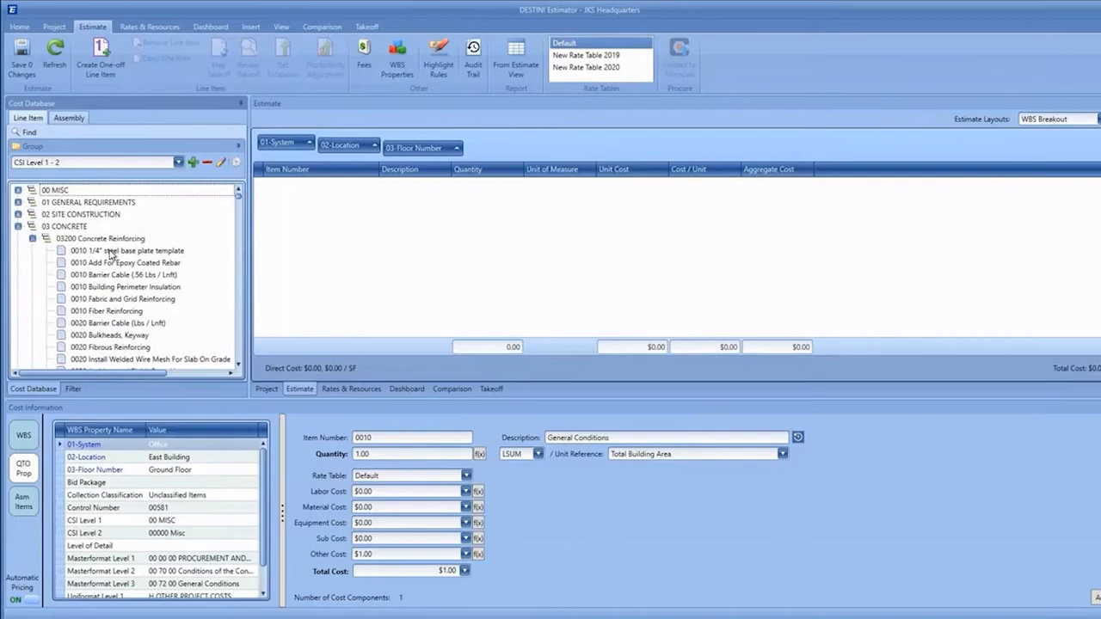
{"action": "double_click", "coordinate": [127, 251]}
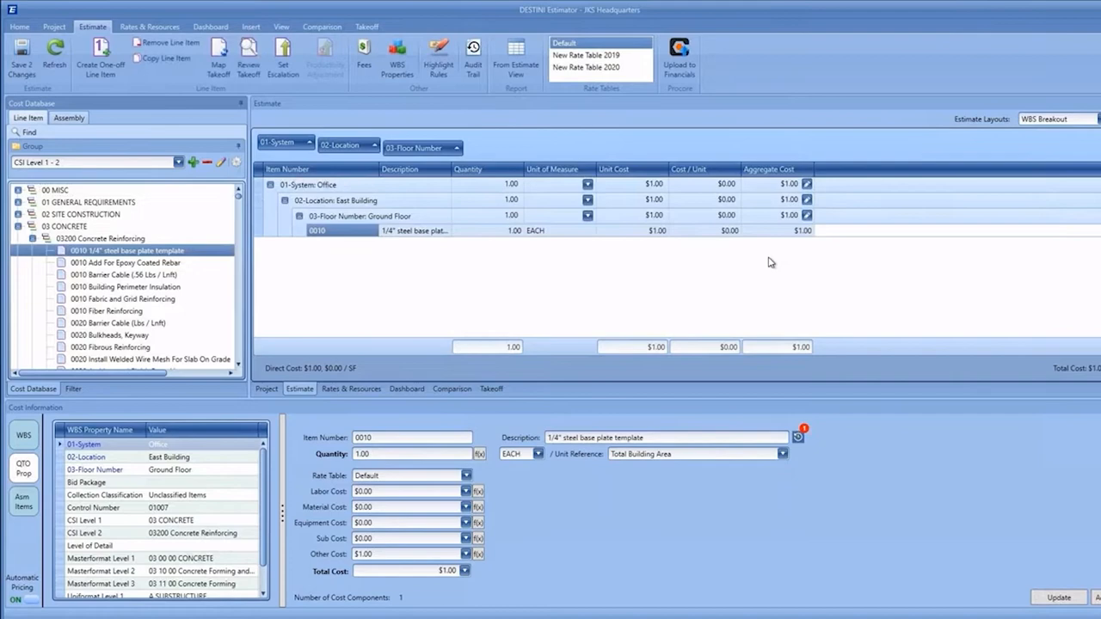
Add Barrier Cable through Fibrous Reinforcing as six Ground Floor line items.
{"action": "left_click", "coordinate": [123, 275]}
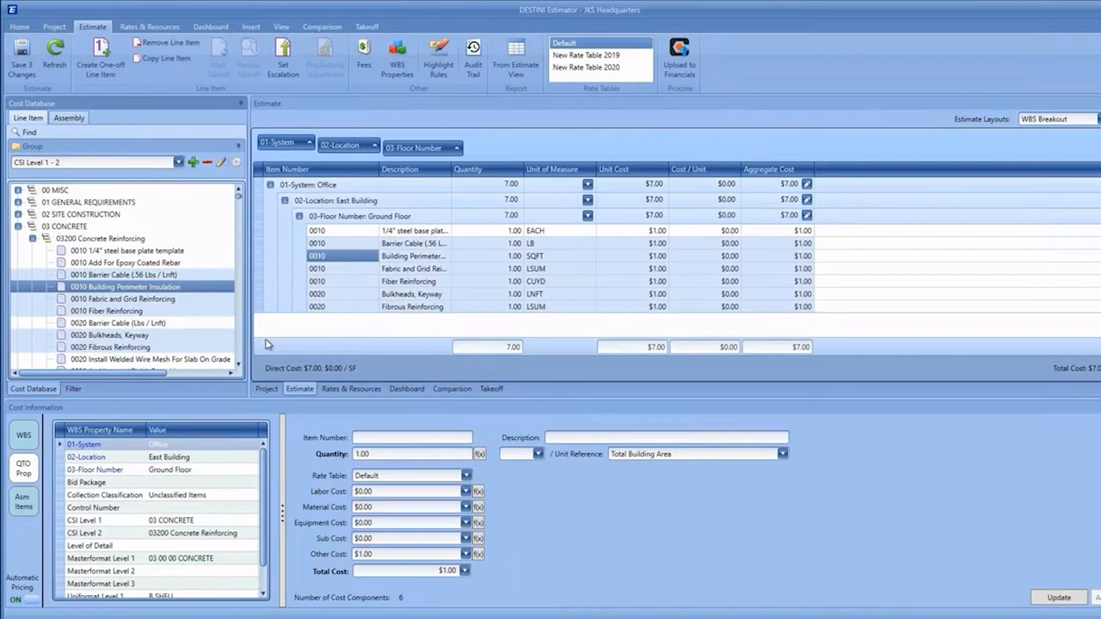
{"action": "mouse_move", "coordinate": [275, 351]}
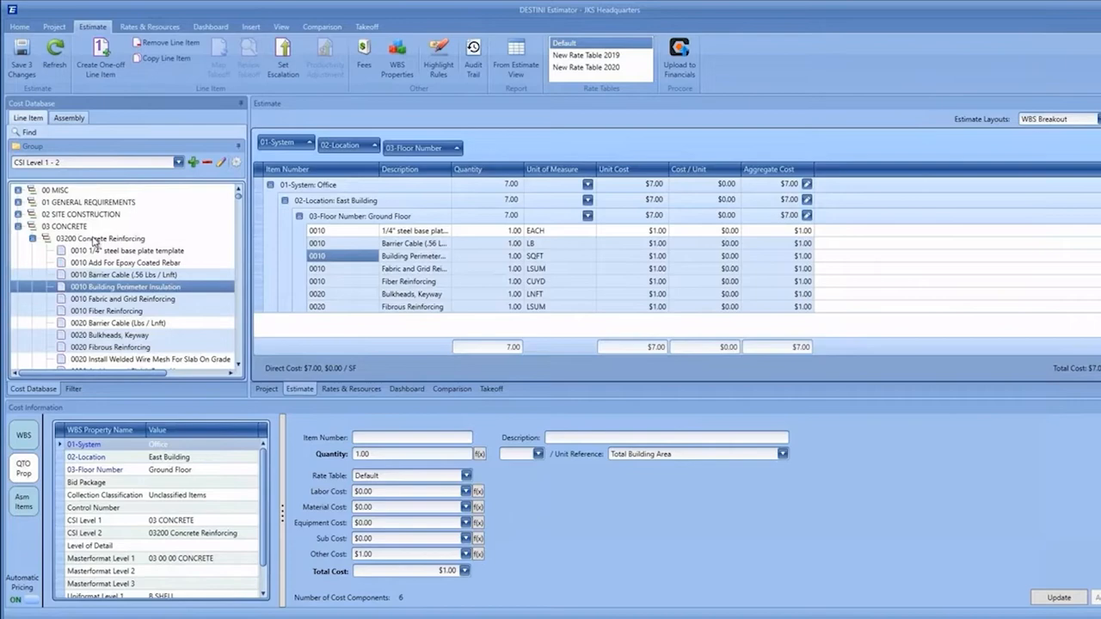
{"action": "mouse_move", "coordinate": [209, 367]}
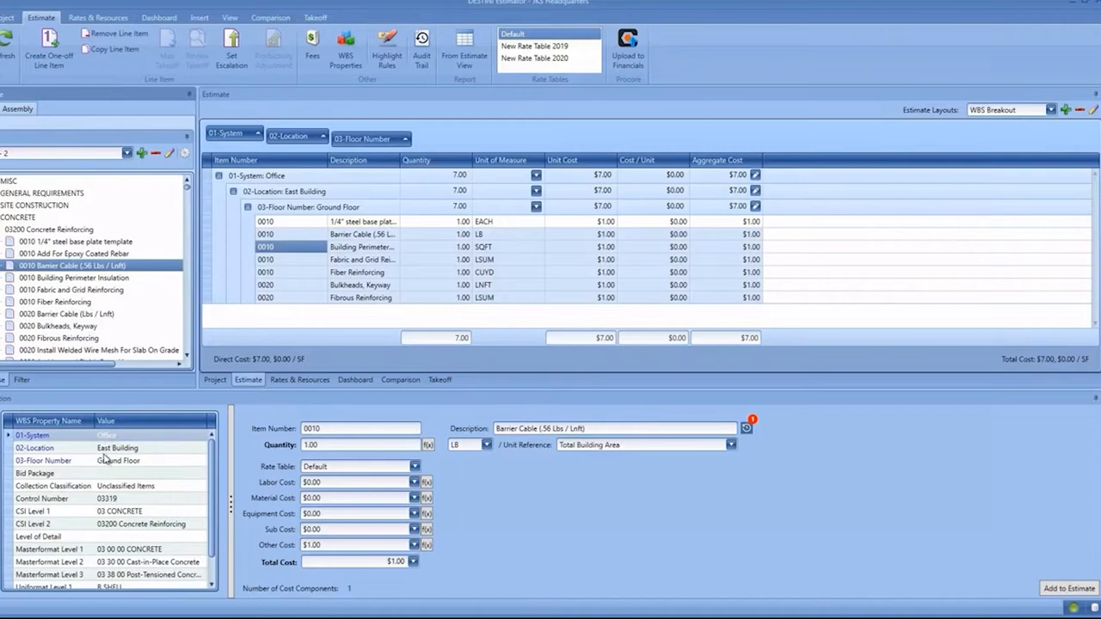
Set 03-Floor Number to Floor 2 and add Barrier Cable to the estimate there.
{"action": "left_click", "coordinate": [201, 461]}
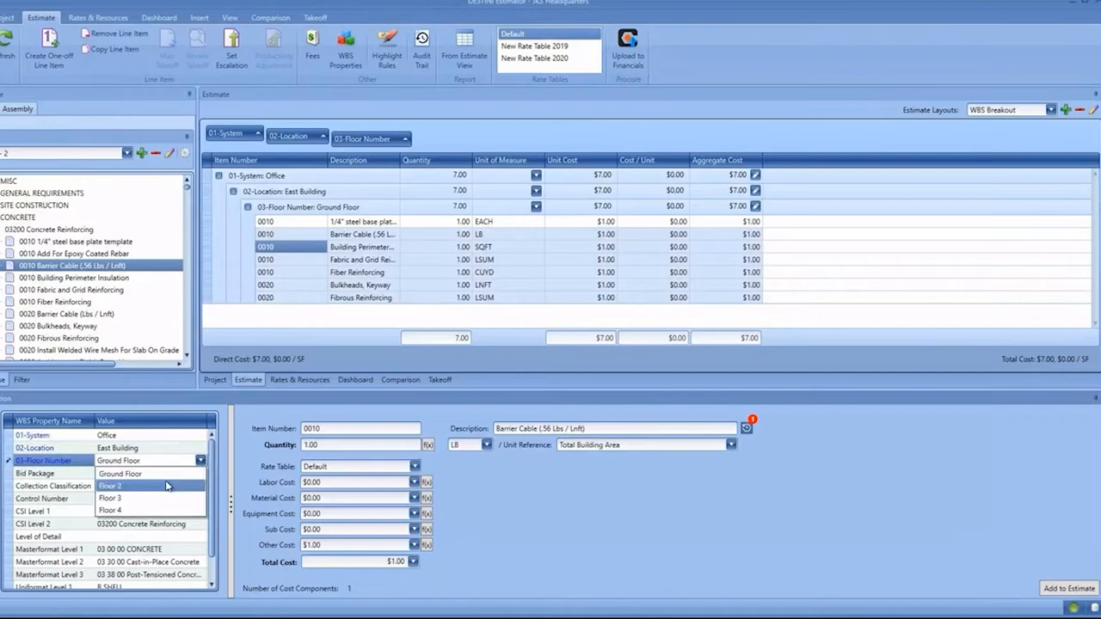
{"action": "left_click", "coordinate": [110, 480]}
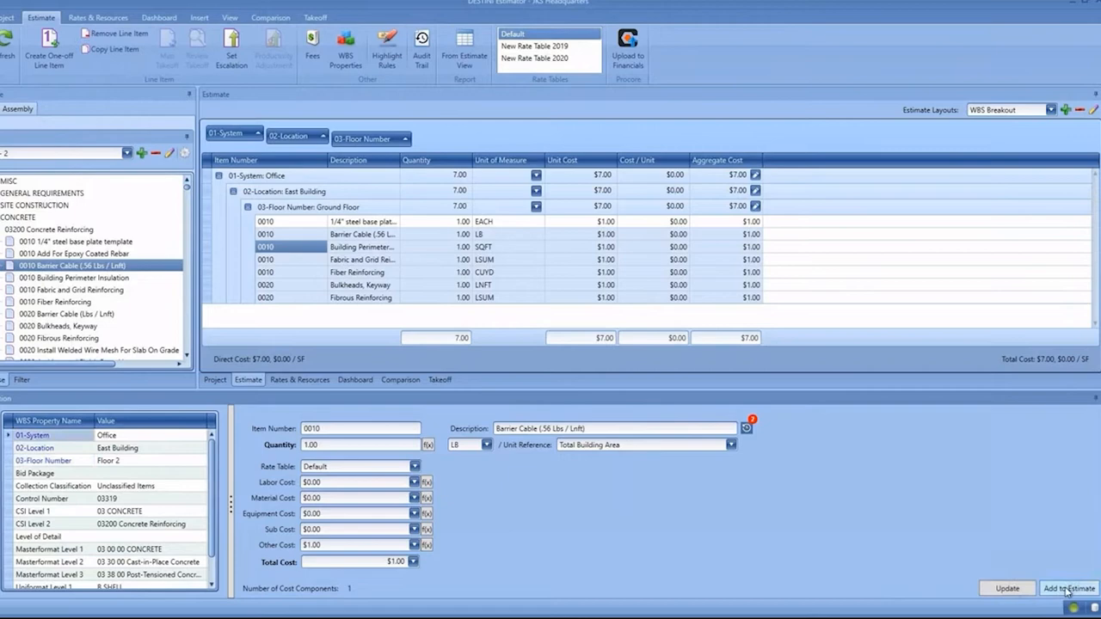
{"action": "left_click", "coordinate": [1066, 585]}
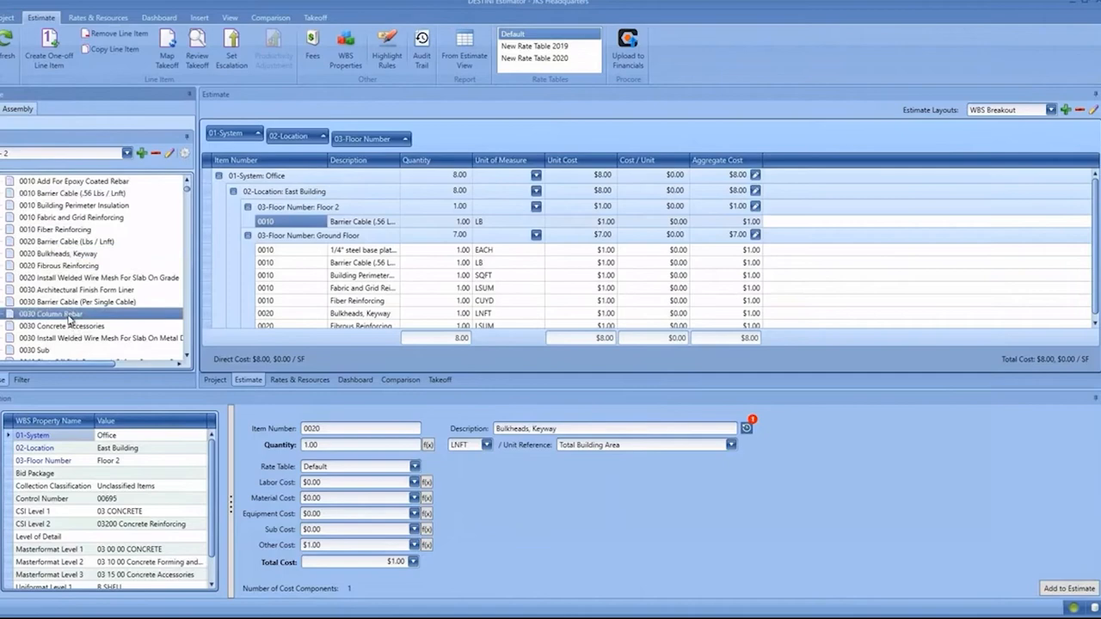
Price 0030 Column Rebar at $20.00 per TON and add it to Floor 2.
{"action": "left_click", "coordinate": [48, 312]}
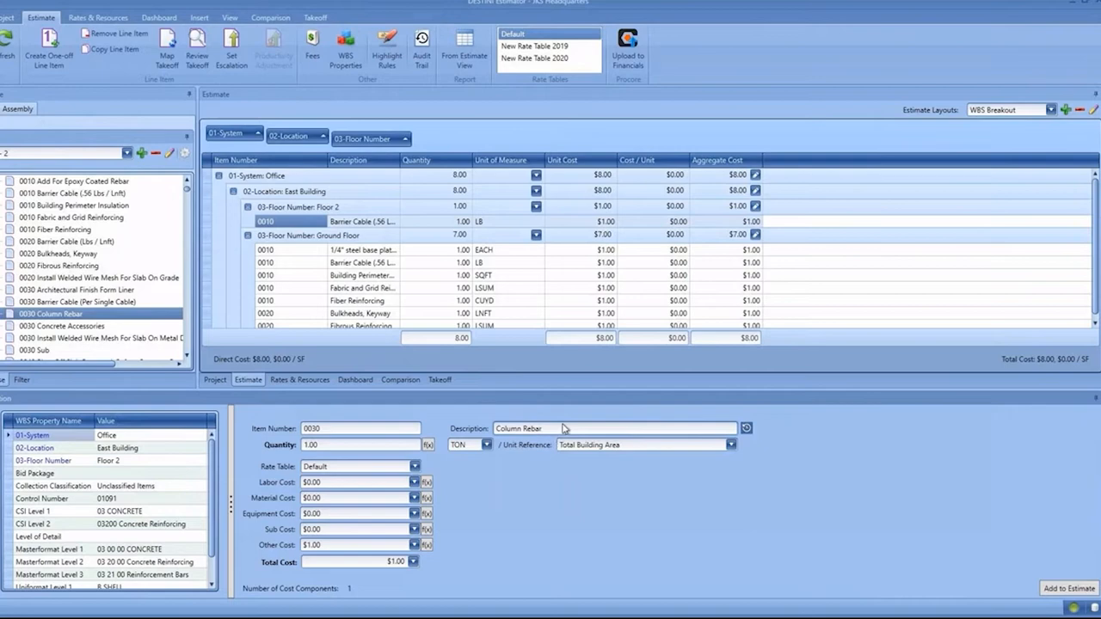
{"action": "left_click", "coordinate": [358, 482]}
{"action": "type", "text": "$18.75"}
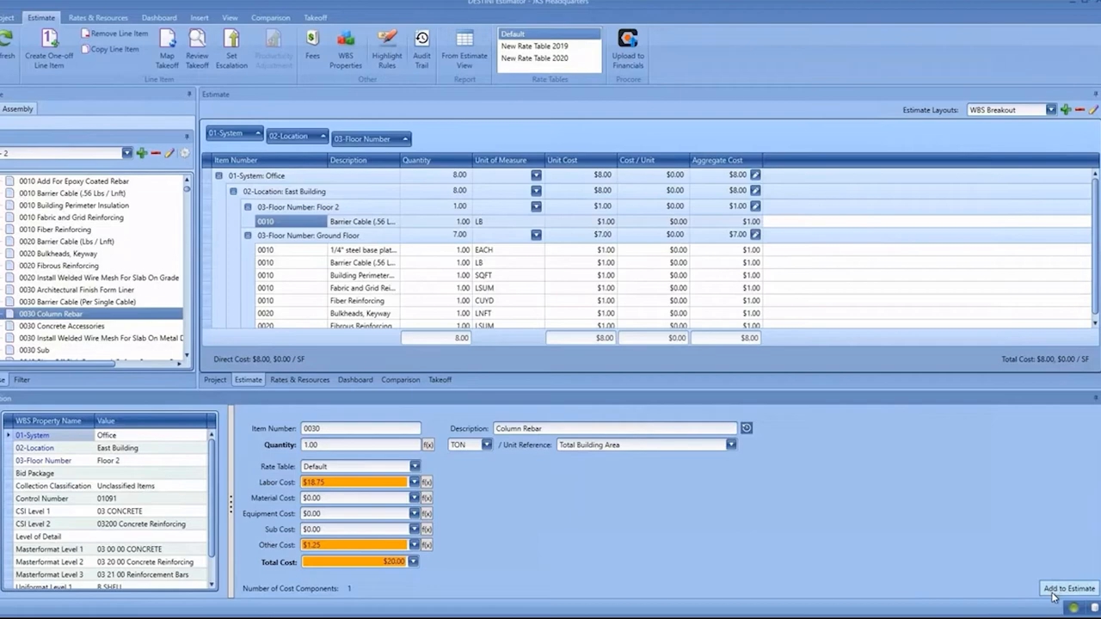
{"action": "left_click", "coordinate": [1066, 583]}
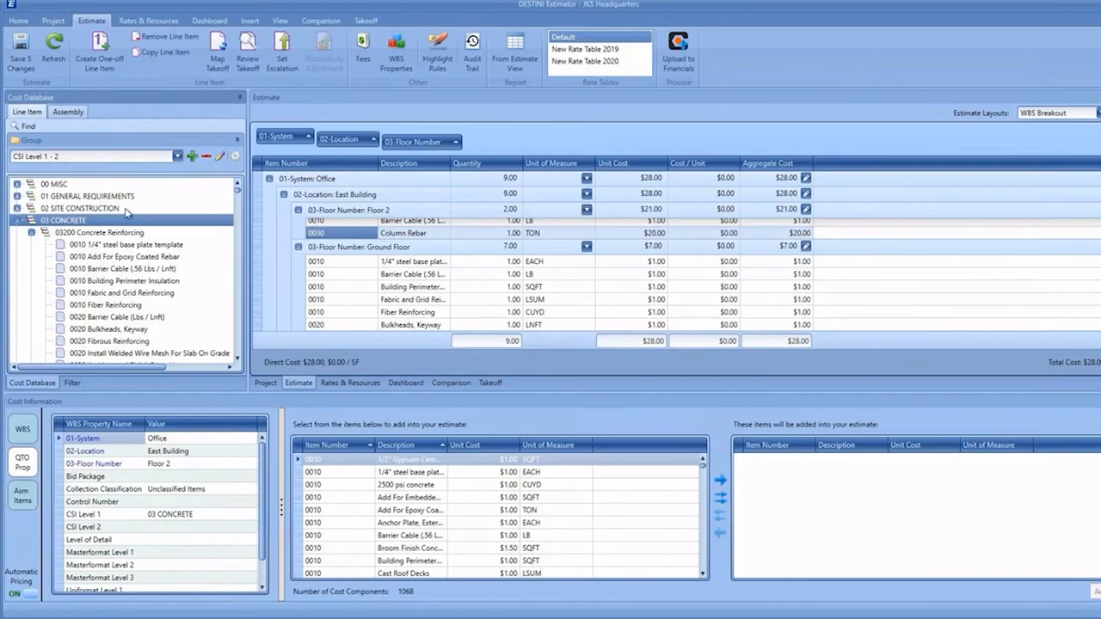
Filter the bulk-add list to the 03200 Concrete Reinforcing items.
{"action": "left_click", "coordinate": [100, 232]}
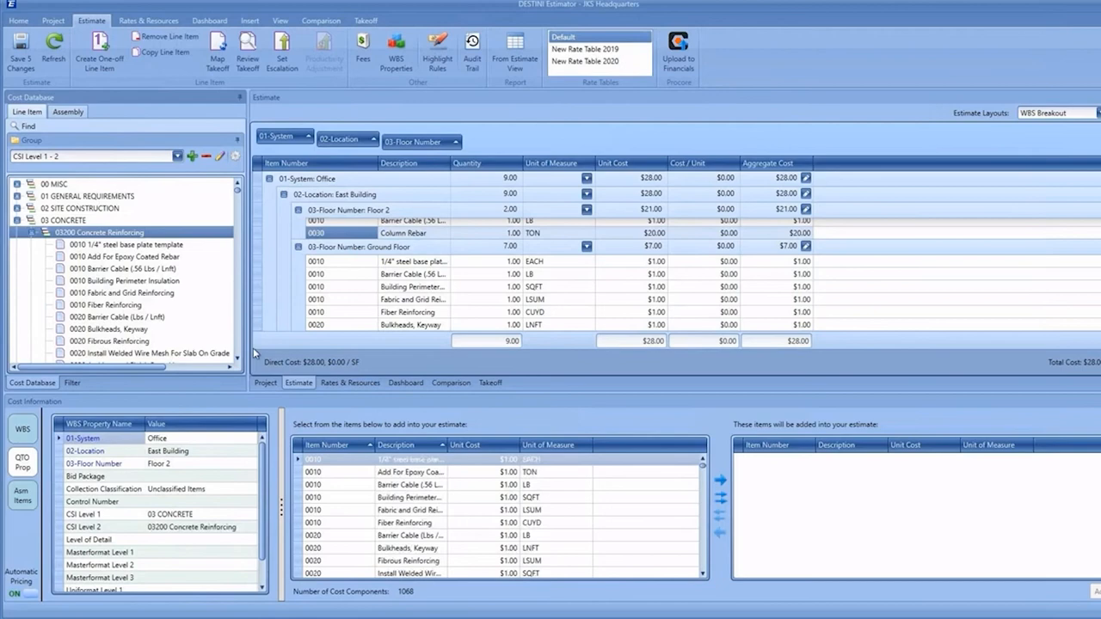